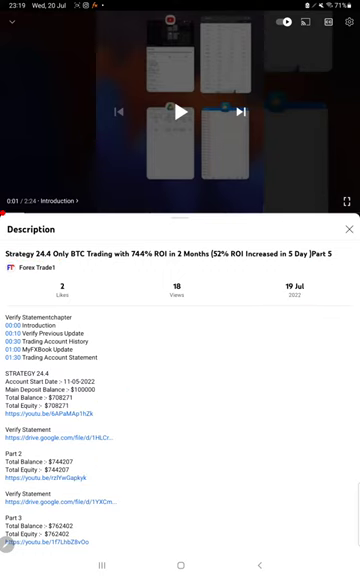
Leave the BTC strategy part 5 video description and bring up the recent apps overview
click(111, 567)
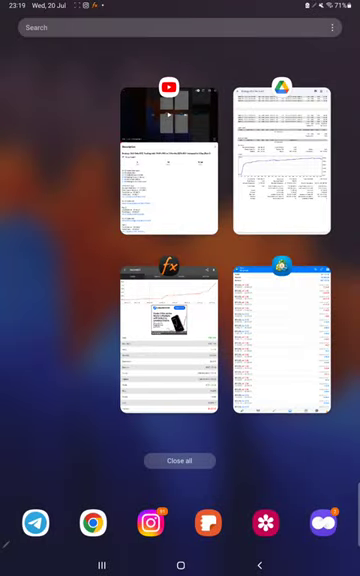
click(284, 165)
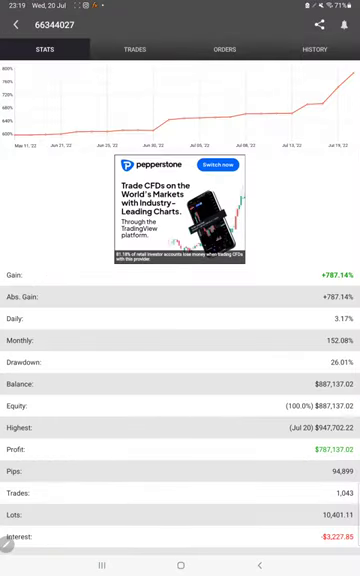
scroll(down, 3)
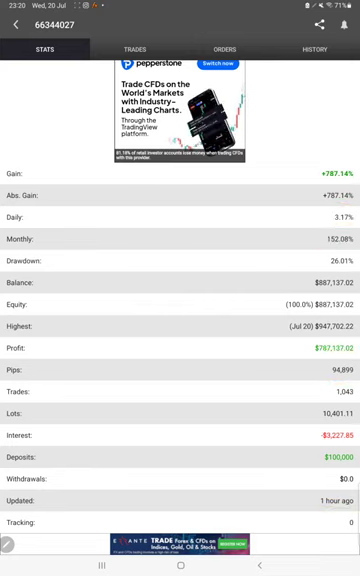
Open the Trades history and scroll through the BTCUSD closed trades
click(131, 51)
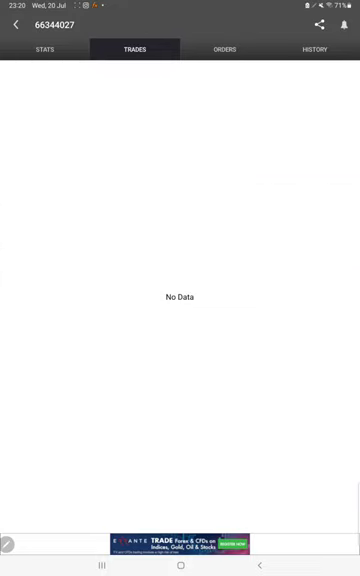
click(317, 51)
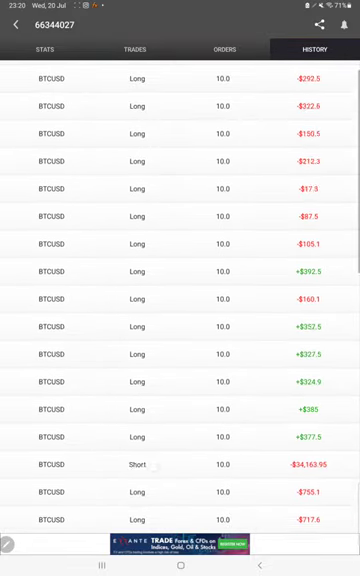
scroll(down, 3)
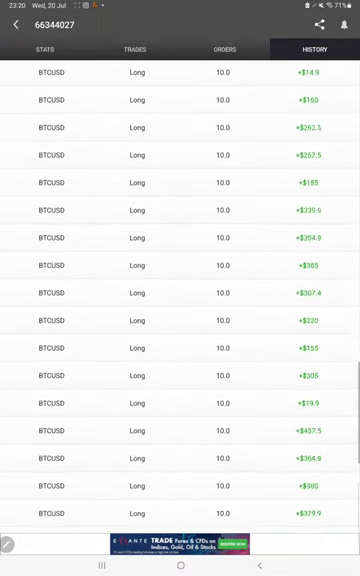
scroll(down, 3)
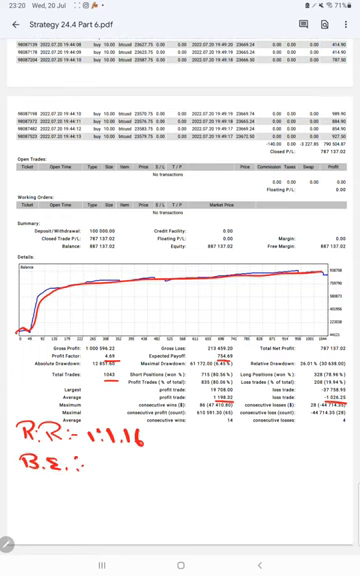
Handwrite B.E. 464 and Acc 34 beneath the R:R 1:1.16 note on the statement
text(4C1.)
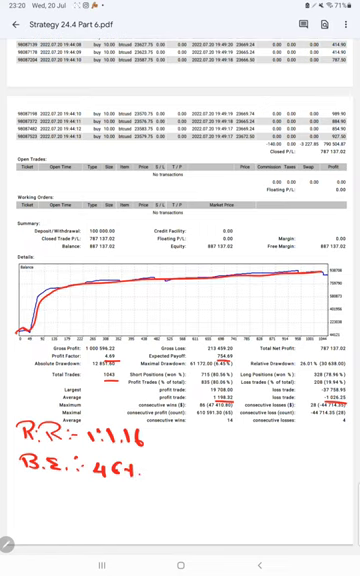
text(Acc :-)
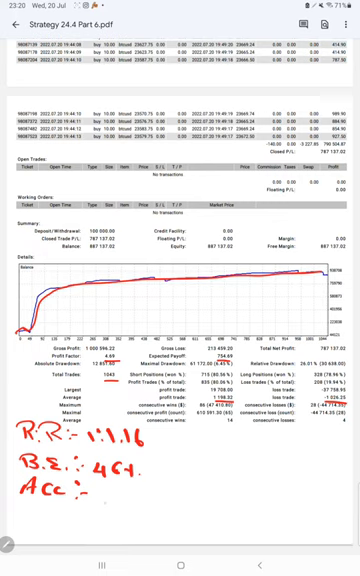
text(34)
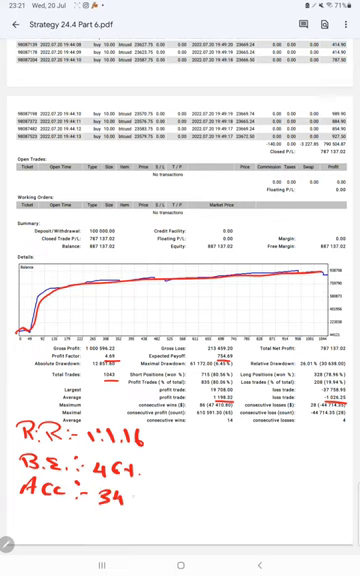